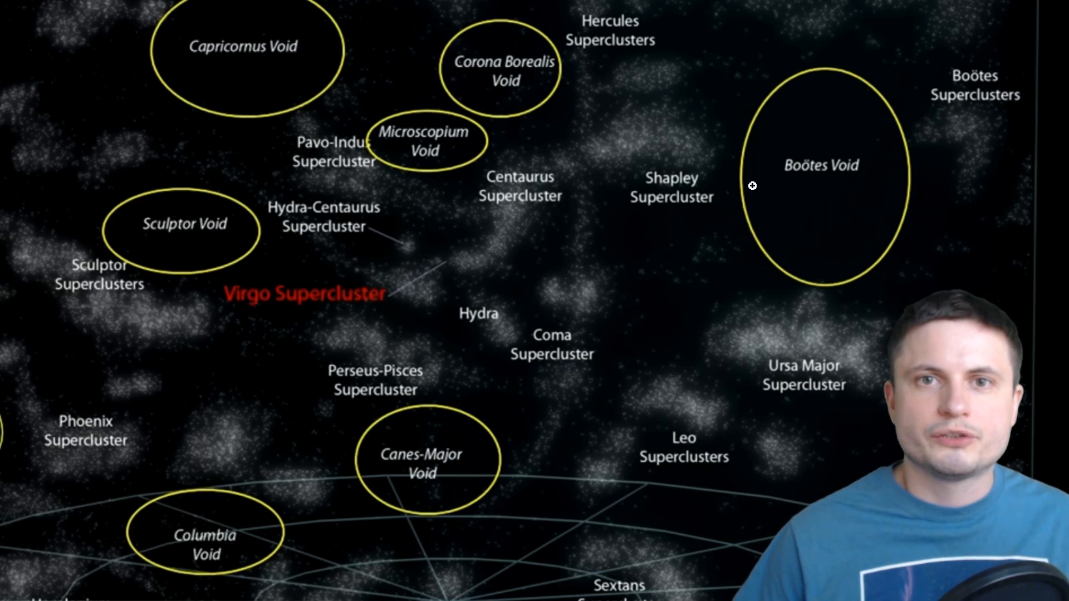
mouse_move(954, 256)
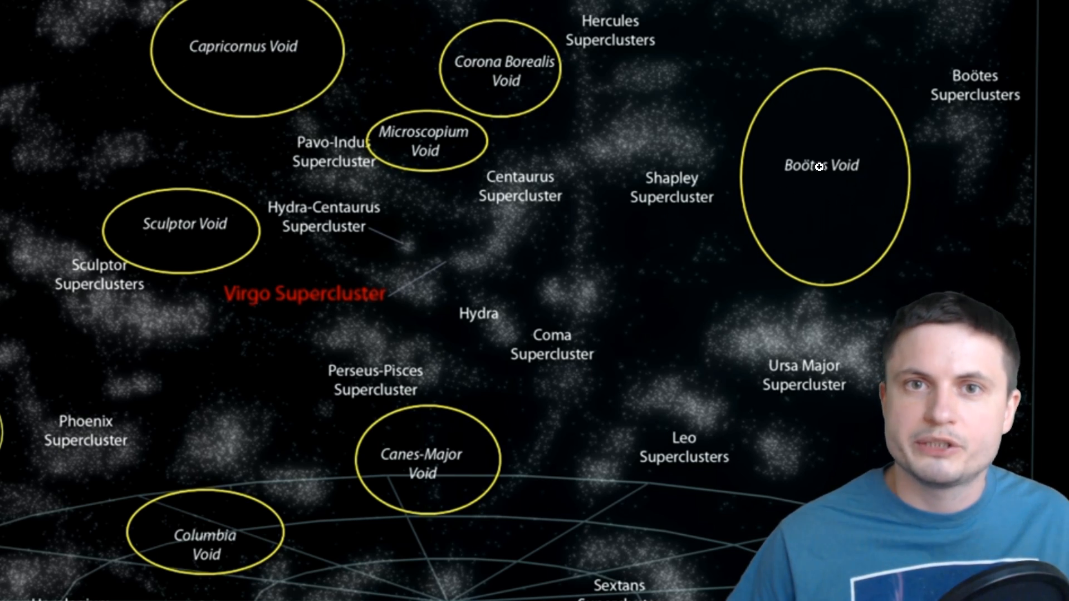
mouse_move(449, 280)
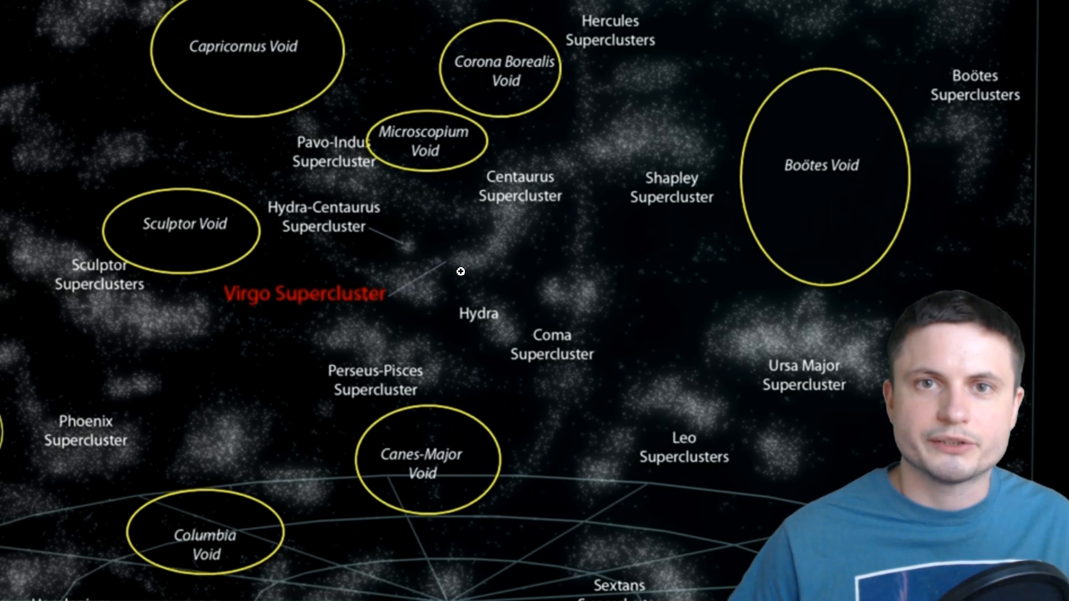
mouse_move(453, 201)
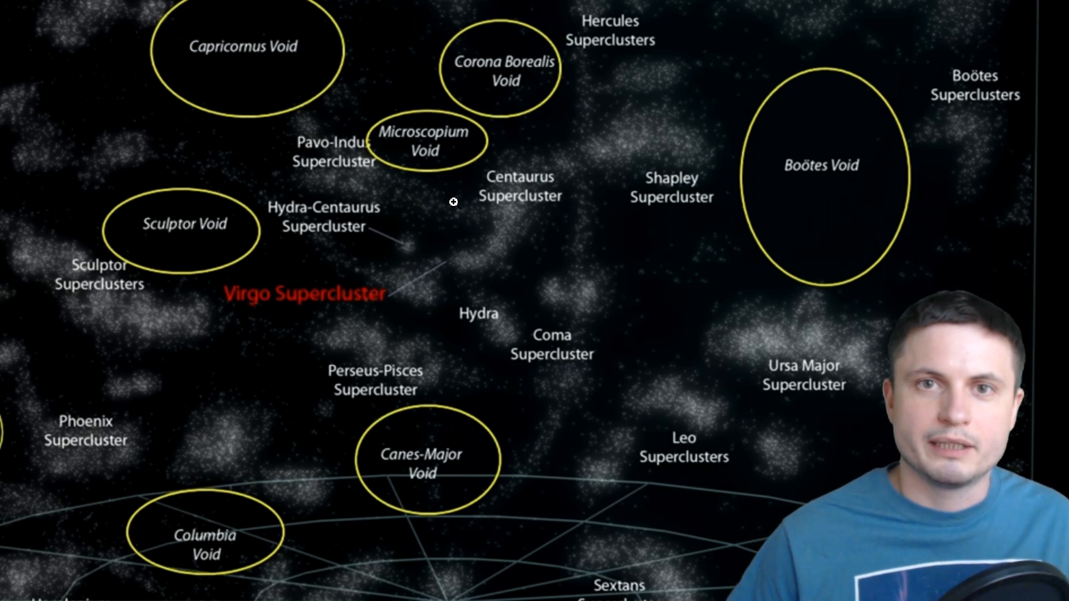